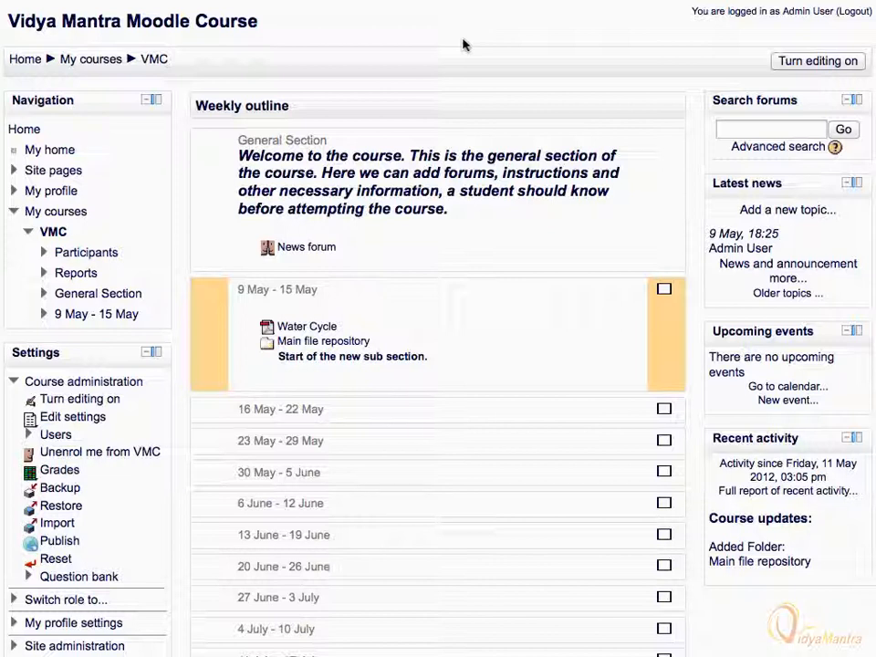
pyautogui.moveTo(697, 58)
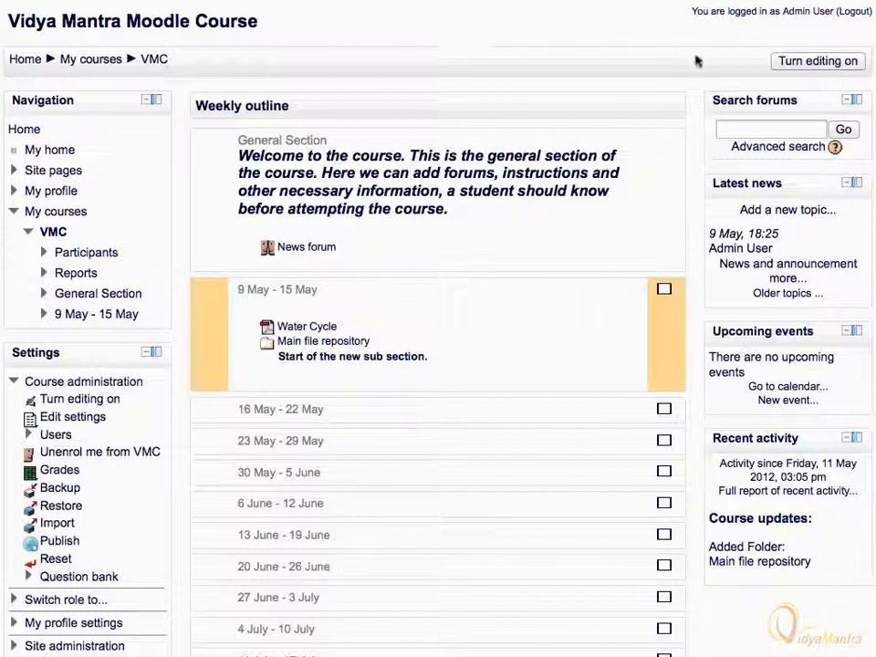
# Switch the VMC course into editing mode and list resource types for the 9–15 May week.
pyautogui.click(816, 61)
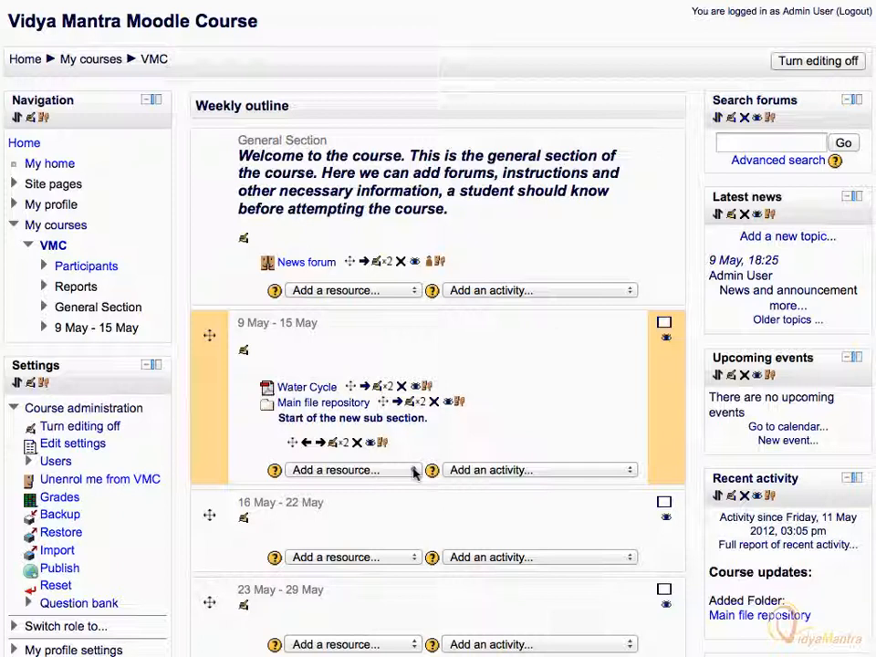
pyautogui.click(351, 471)
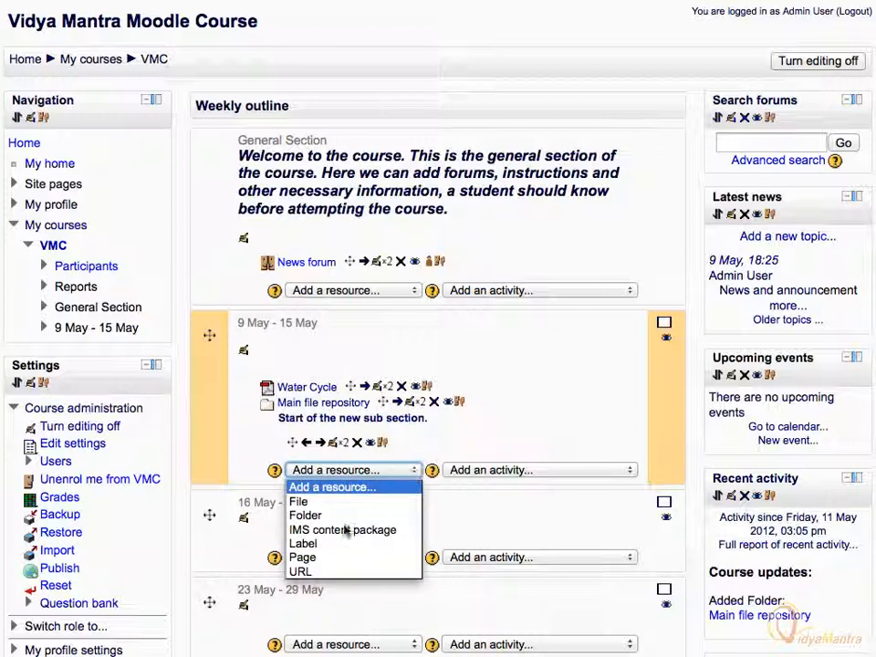
# Create a Page resource named 'Plants' with the description 'Know about plants, their types and m...'.
pyautogui.click(303, 557)
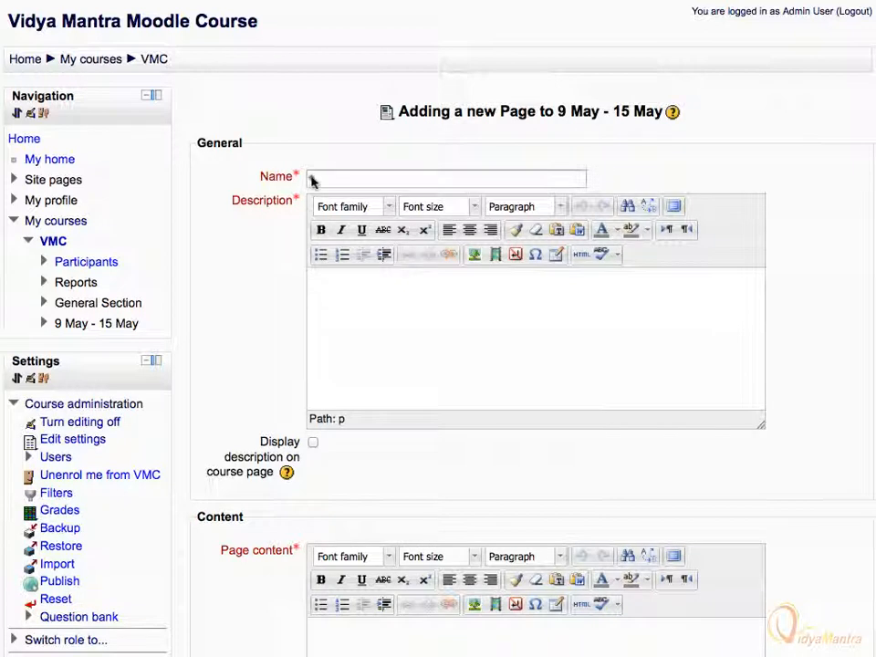
pyautogui.write('Plants')
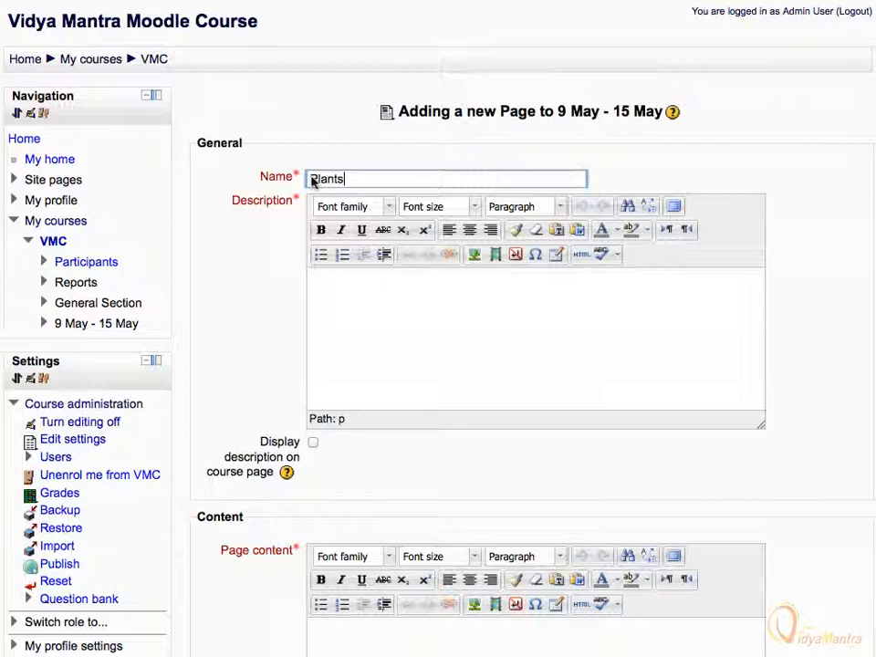
pyautogui.write('Know')
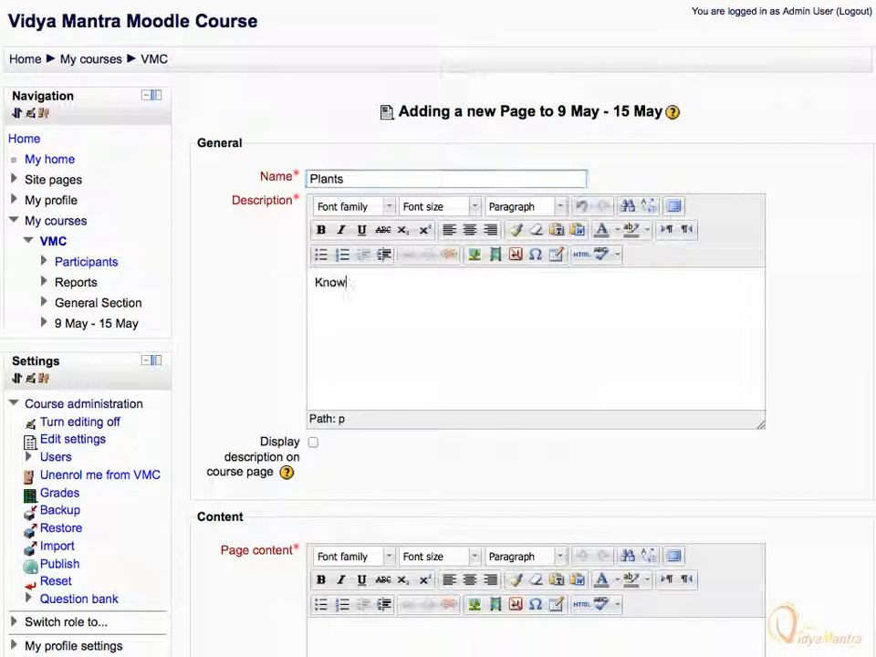
pyautogui.write('about plants, their types and m')
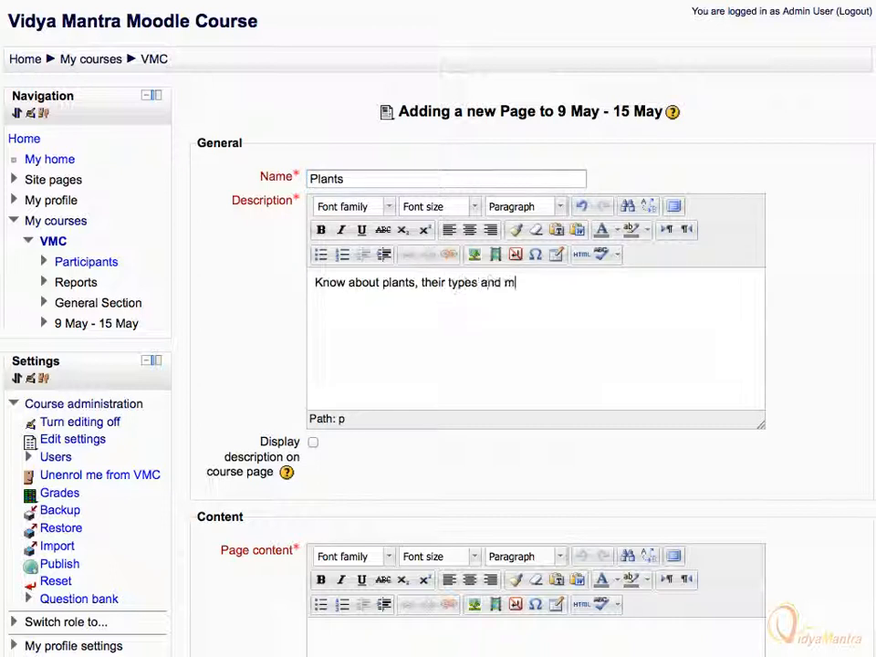
# Fill the page content with paragraphs about plants.
pyautogui.scroll(-3)
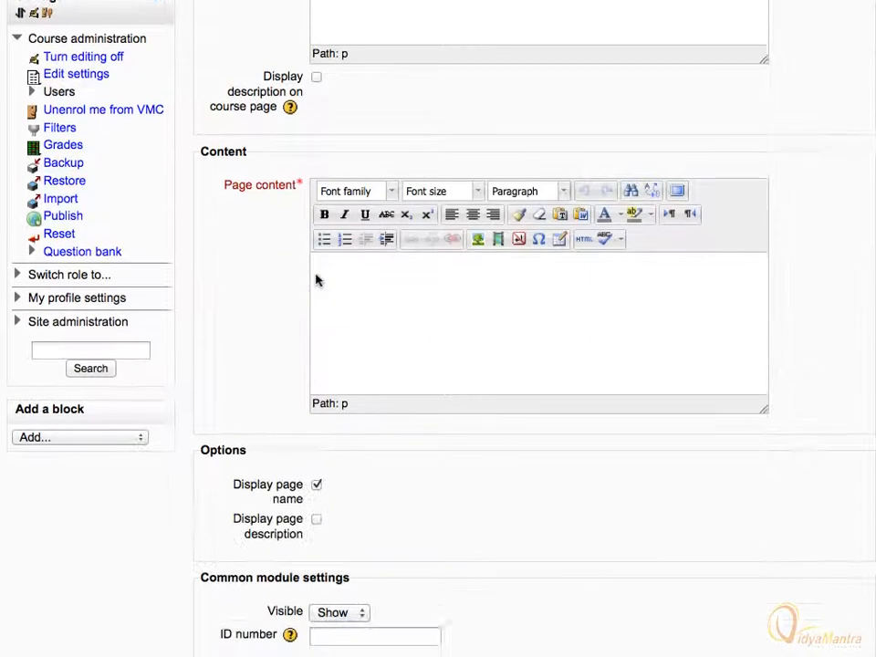
pyautogui.scroll(-3)
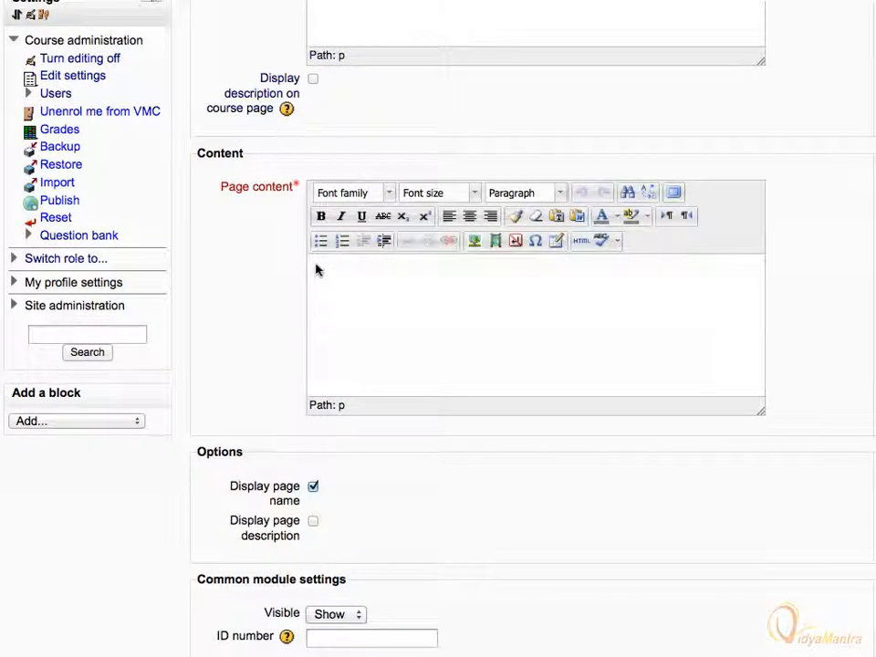
pyautogui.write('Plants include familiar types such as trees, herbs,')
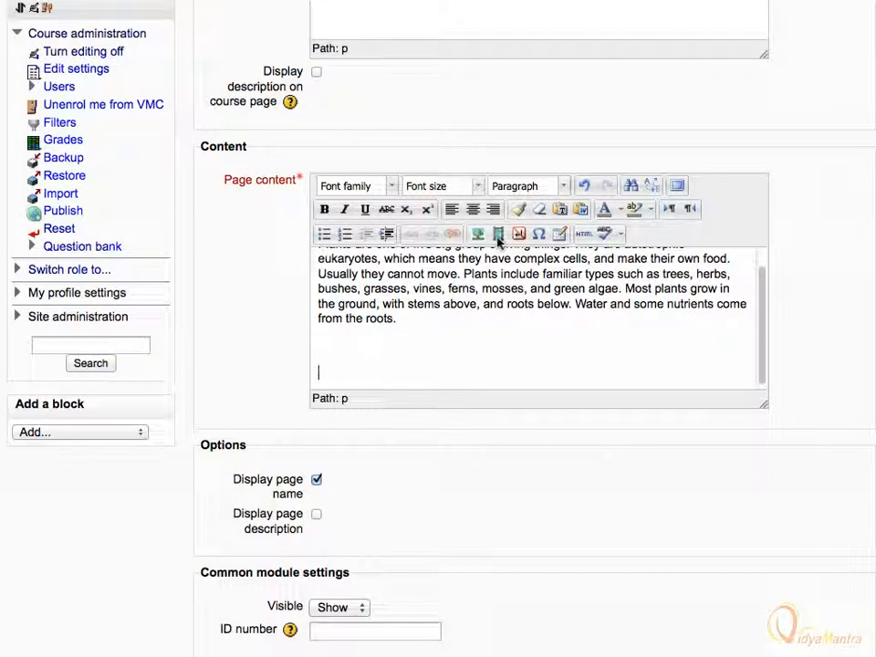
# Bring up the file picker for embedding a video in the page content.
pyautogui.click(497, 234)
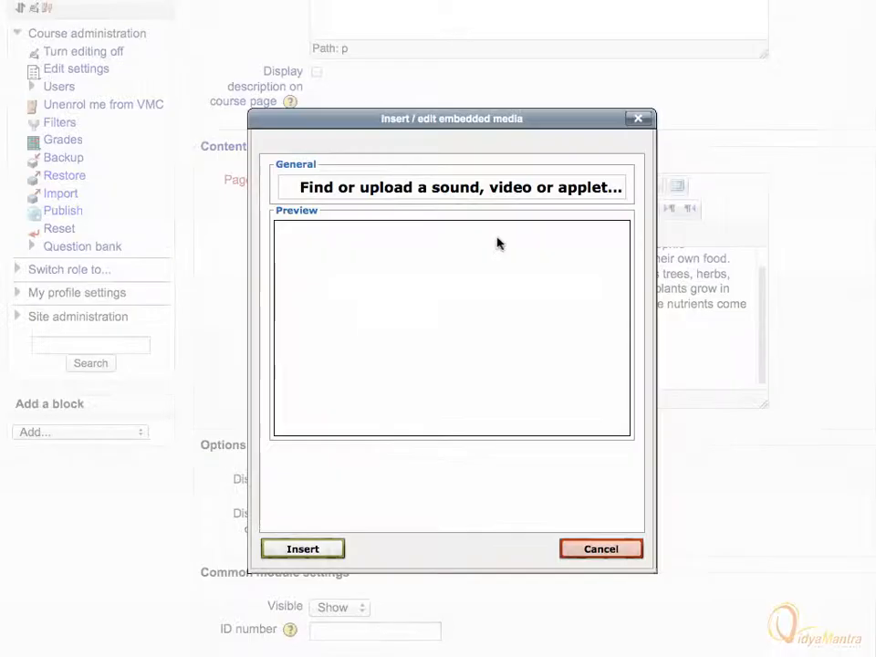
pyautogui.moveTo(424, 212)
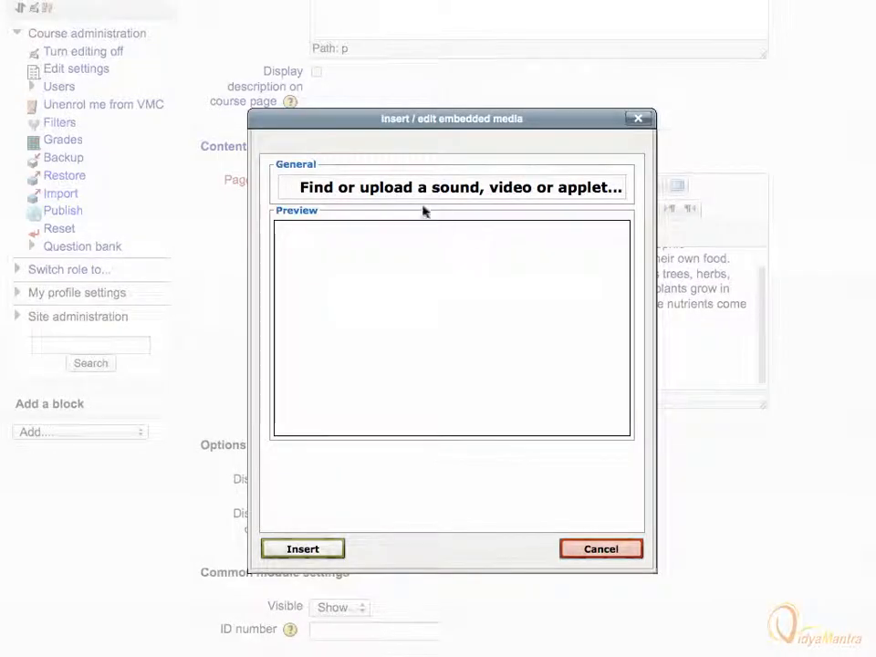
pyautogui.click(460, 187)
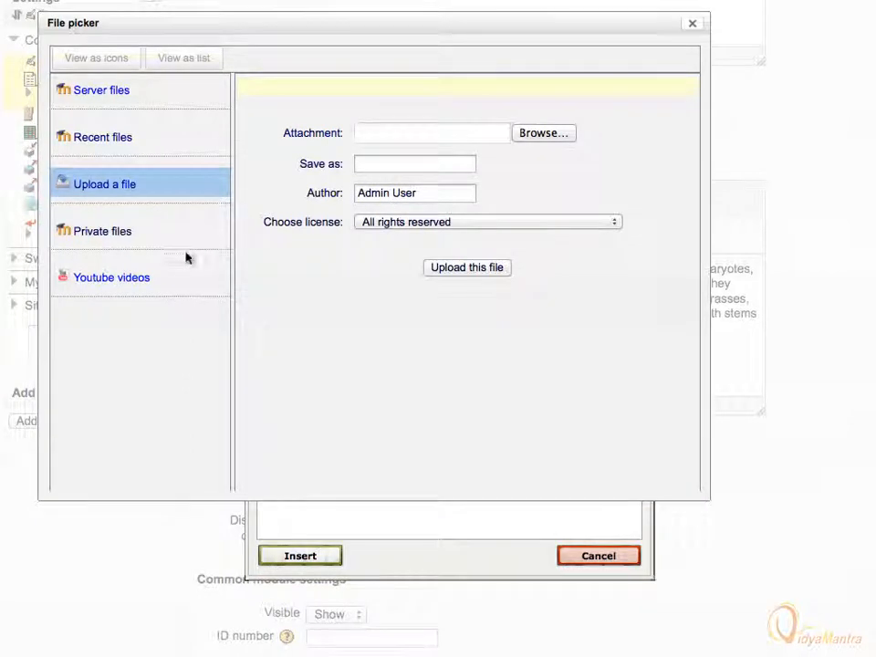
# Search YouTube videos for 'Types of plant creative commons' and show the results.
pyautogui.click(111, 277)
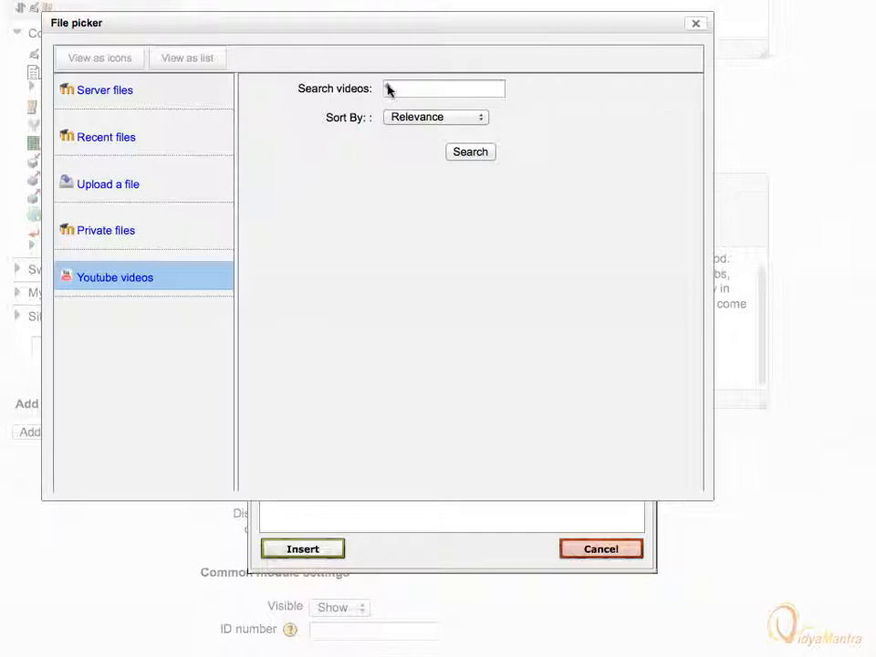
pyautogui.write('Types of')
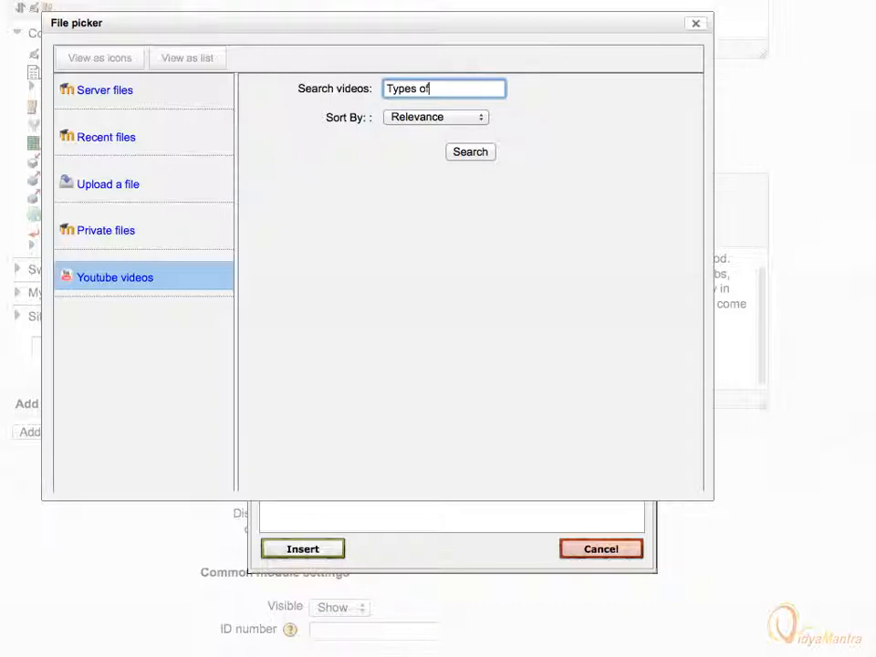
pyautogui.write('plant creative commons')
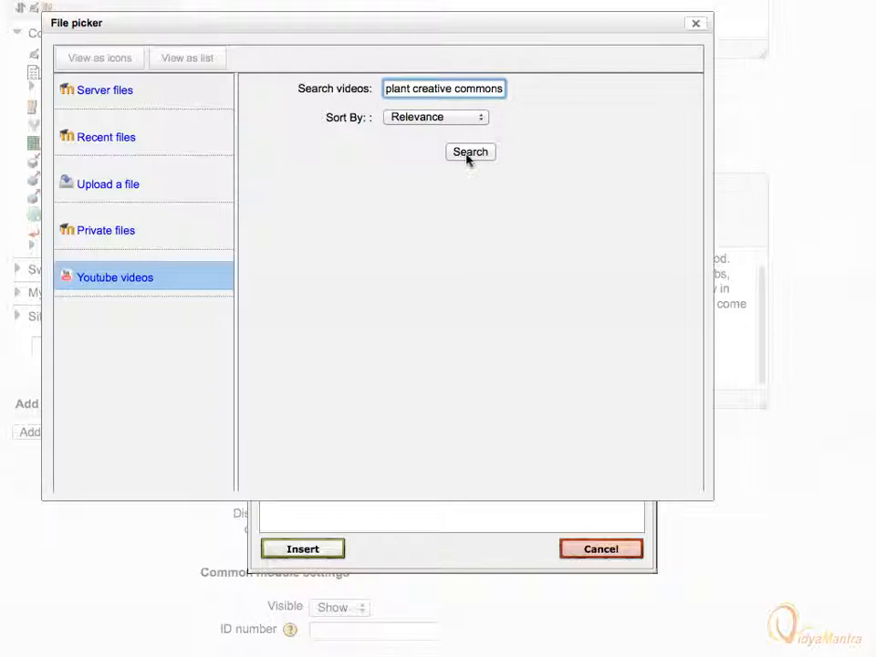
pyautogui.click(471, 151)
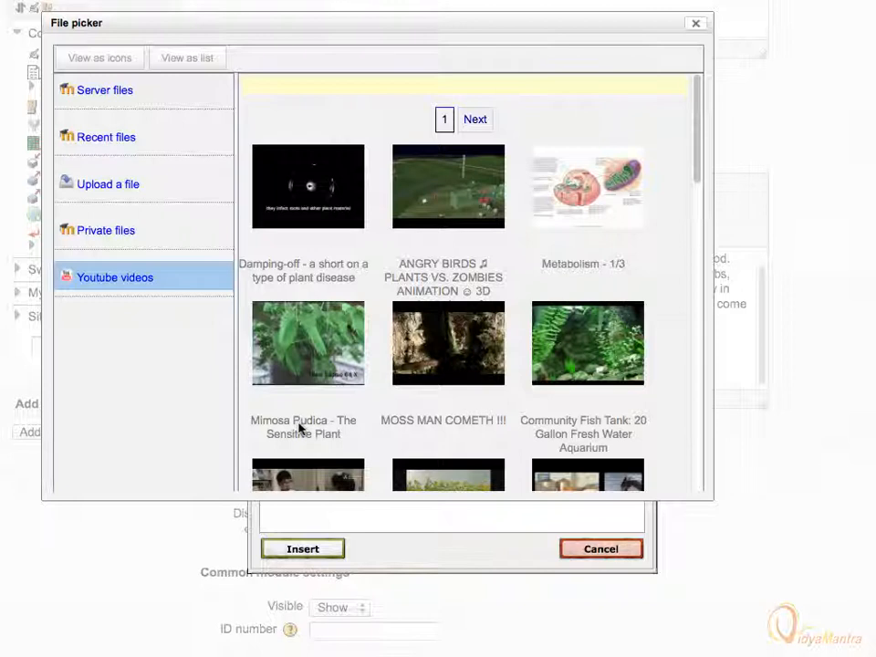
# Select the 'Mimosa Pudica - The Sensitive Plant' video and insert it into the page content.
pyautogui.click(307, 343)
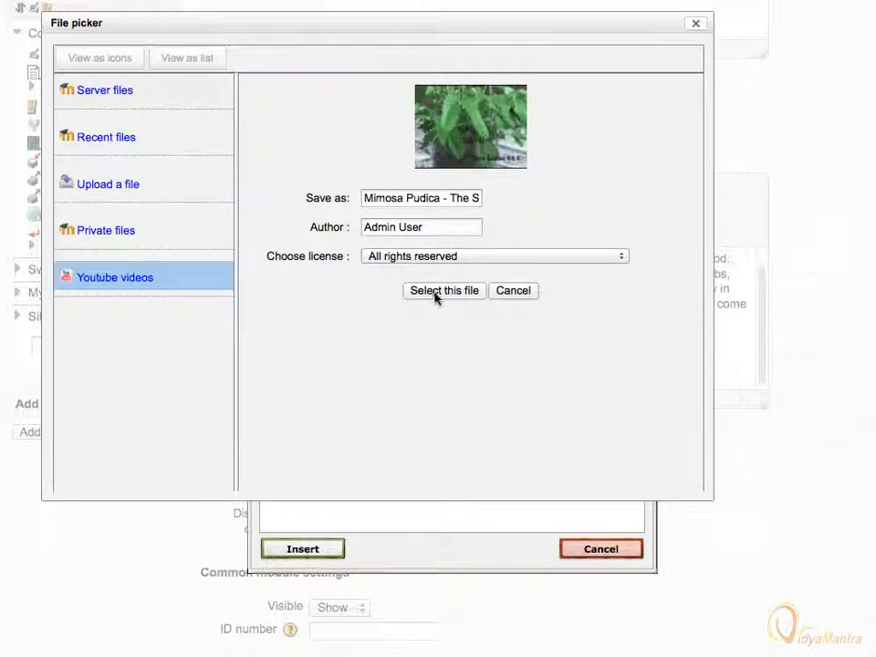
pyautogui.click(444, 290)
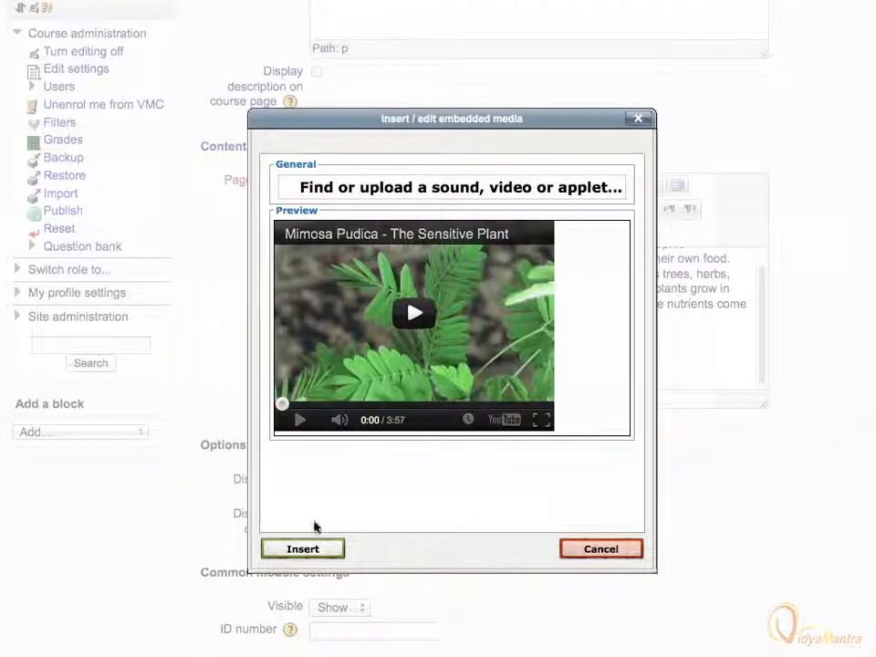
pyautogui.click(303, 548)
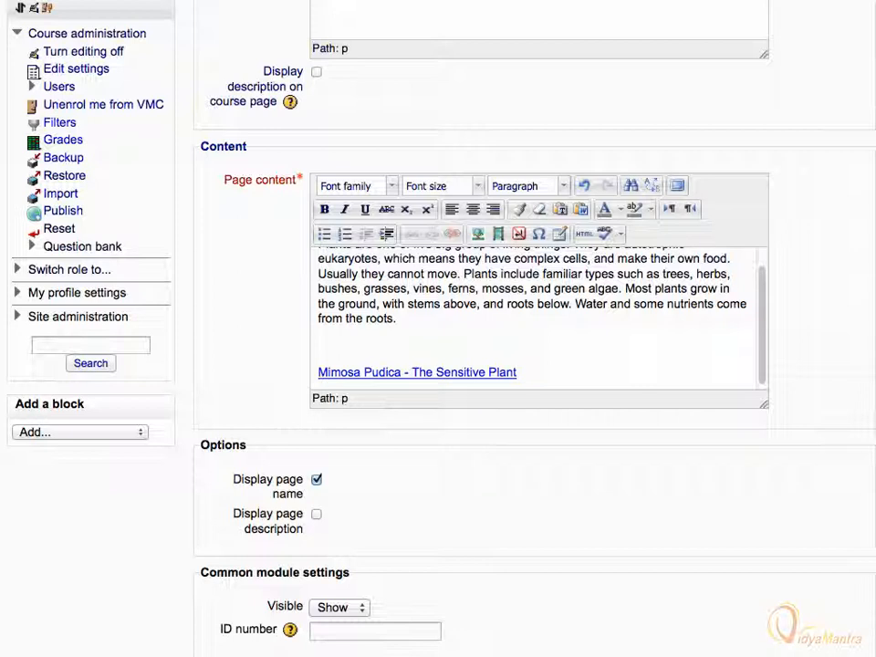
# Save the Plants page and return to the course, where it lists under 9–15 May.
pyautogui.scroll(-3)
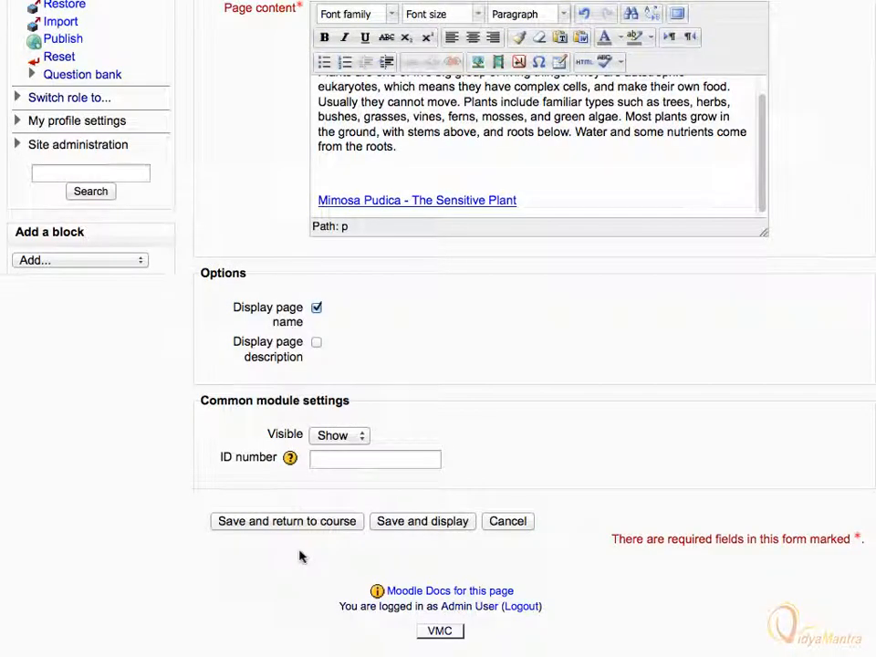
pyautogui.click(287, 522)
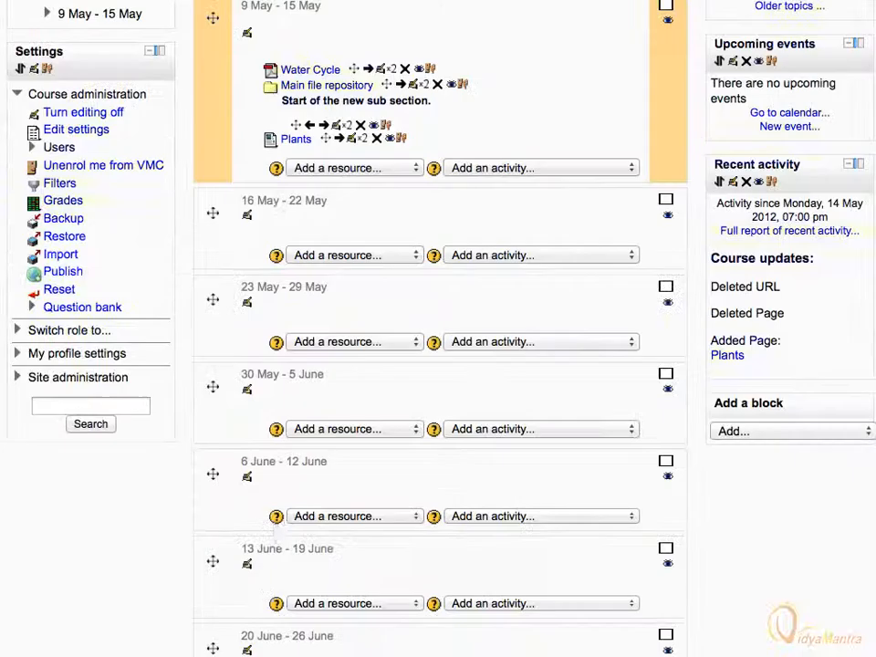
pyautogui.scroll(3)
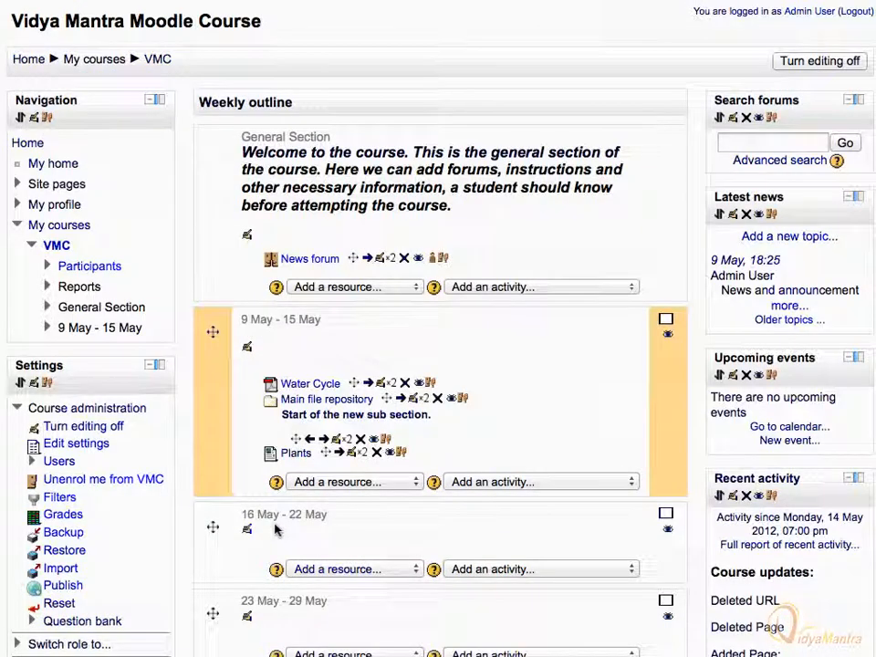